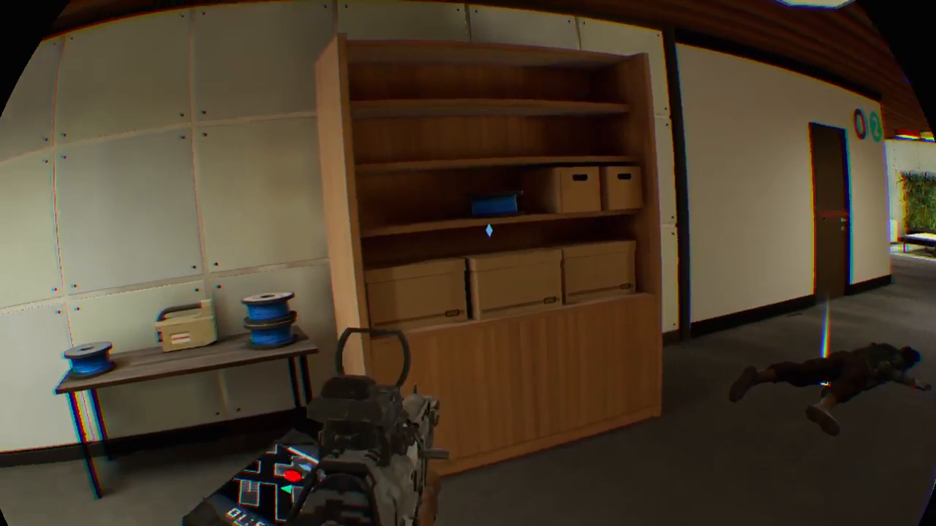
pyautogui.moveTo(468, 264)
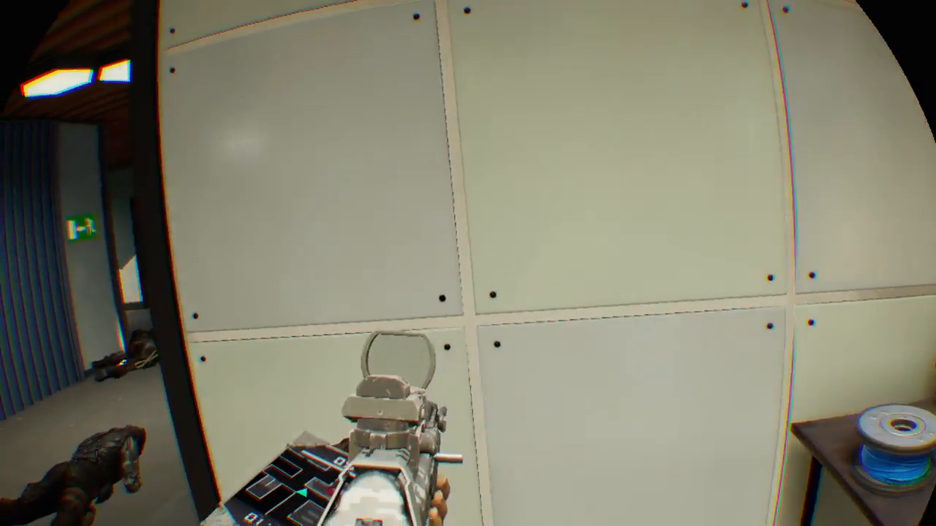